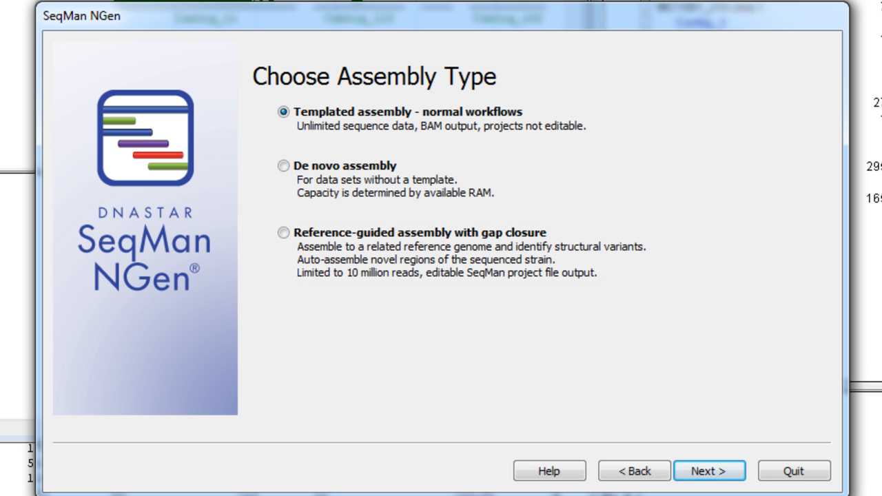
Proceed with the Templated assembly workflow in SeqMan NGen toward the Scaffold 1 project.
{"action": "left_click", "coordinate": [709, 471]}
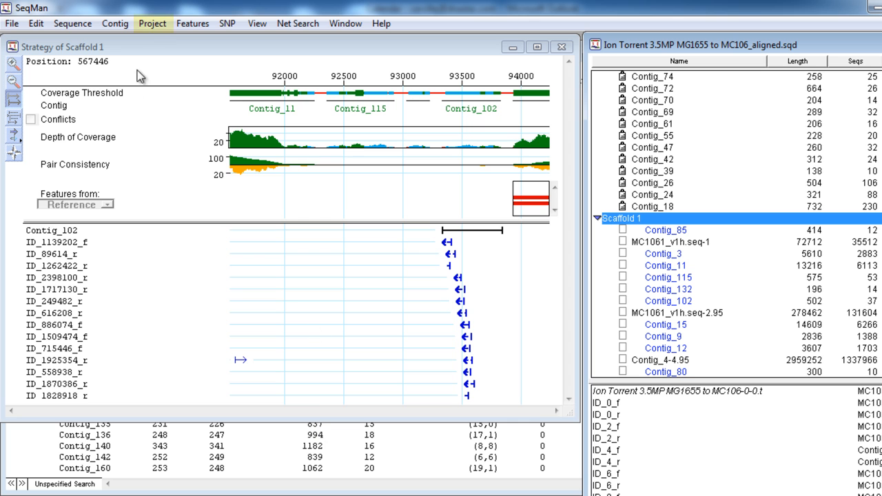
Show Project Statistics listing each contig's length, read count and average coverage.
{"action": "left_click", "coordinate": [152, 22]}
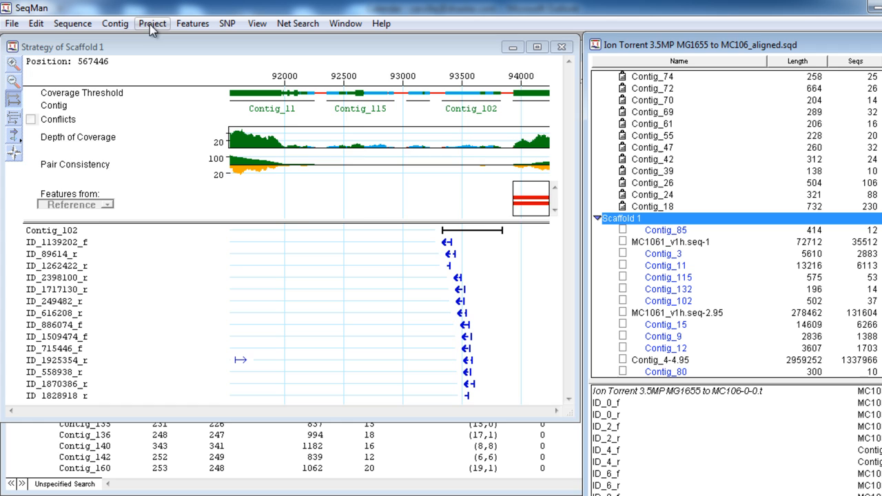
{"action": "left_click", "coordinate": [151, 22]}
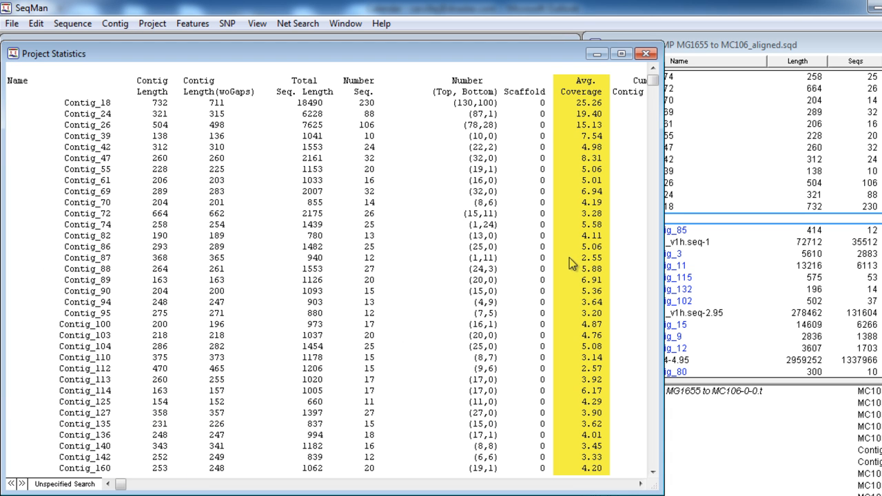
{"action": "mouse_move", "coordinate": [615, 148]}
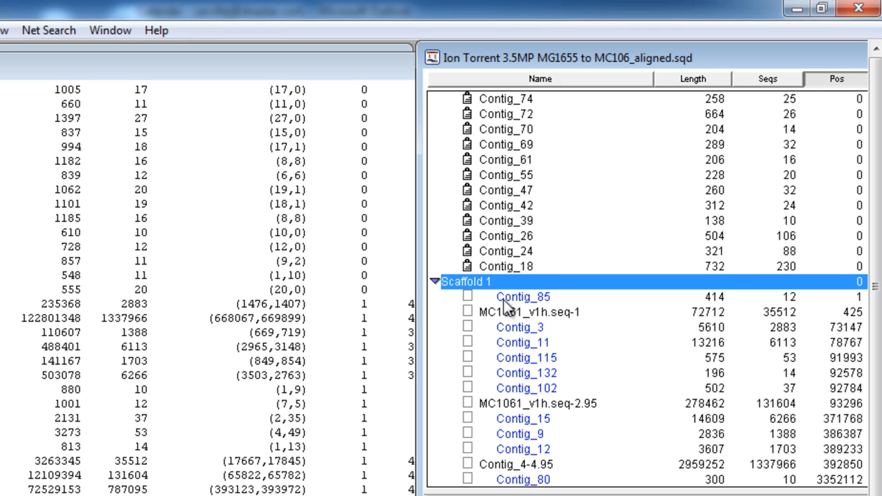
Select a low-coverage contig in Scaffold 1 to move it out of the scaffold.
{"action": "left_click", "coordinate": [523, 296]}
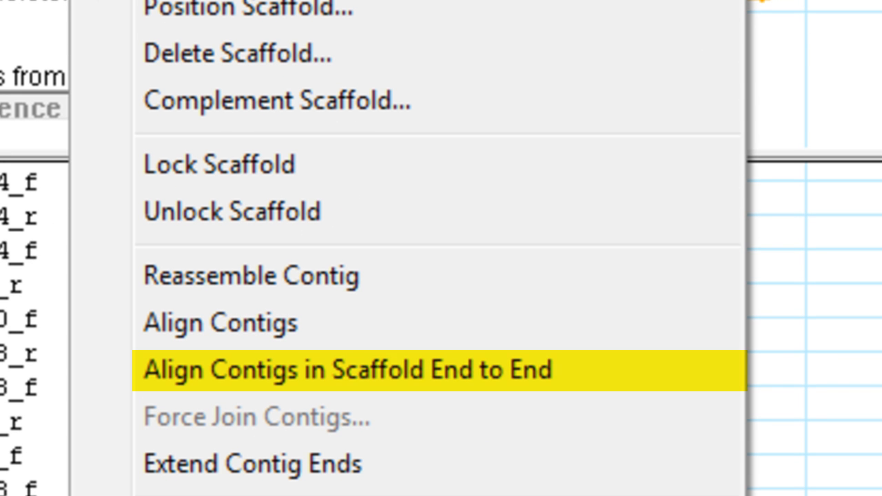
Align Scaffold 1's contigs end to end and view the merged Contig_11-2.95.
{"action": "left_click", "coordinate": [348, 369]}
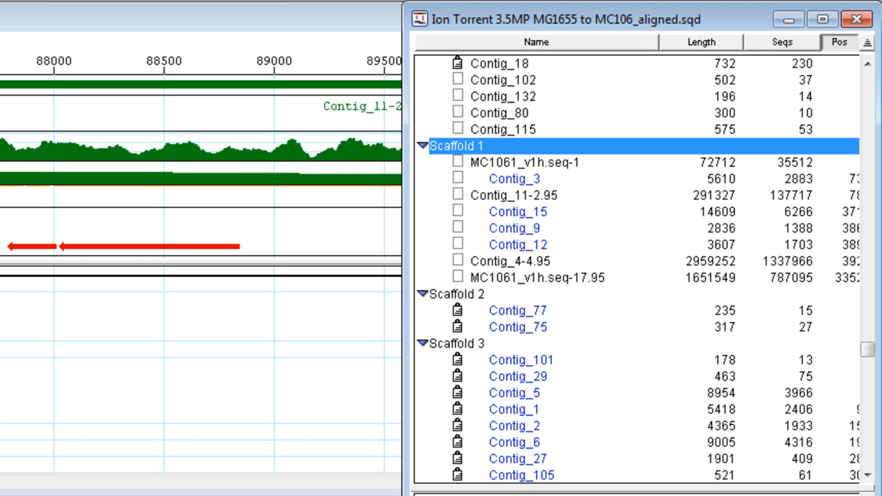
{"action": "left_click", "coordinate": [524, 196]}
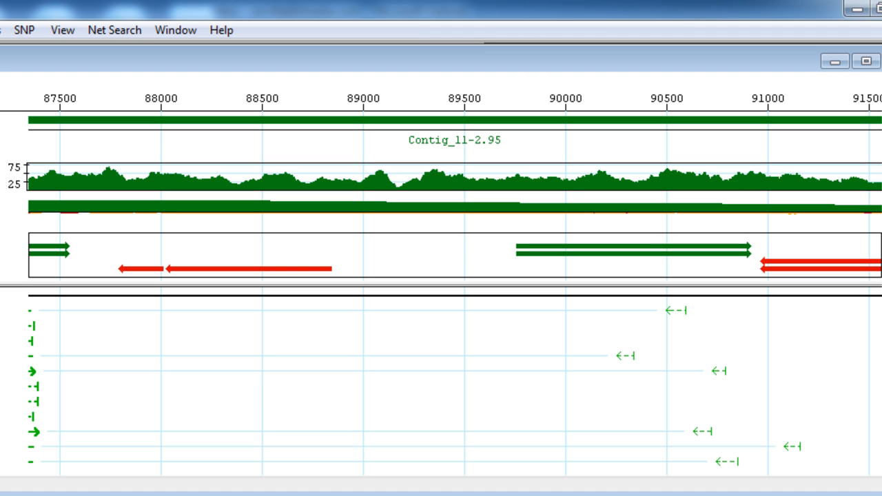
{"action": "mouse_move", "coordinate": [455, 141]}
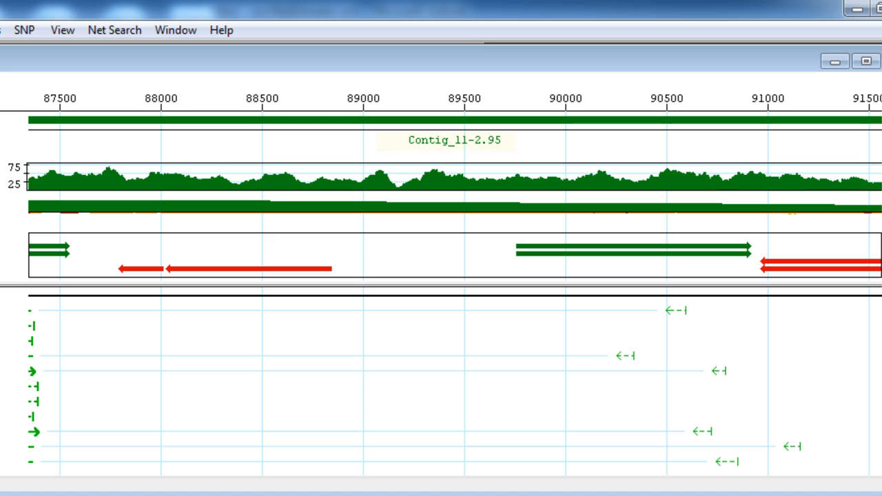